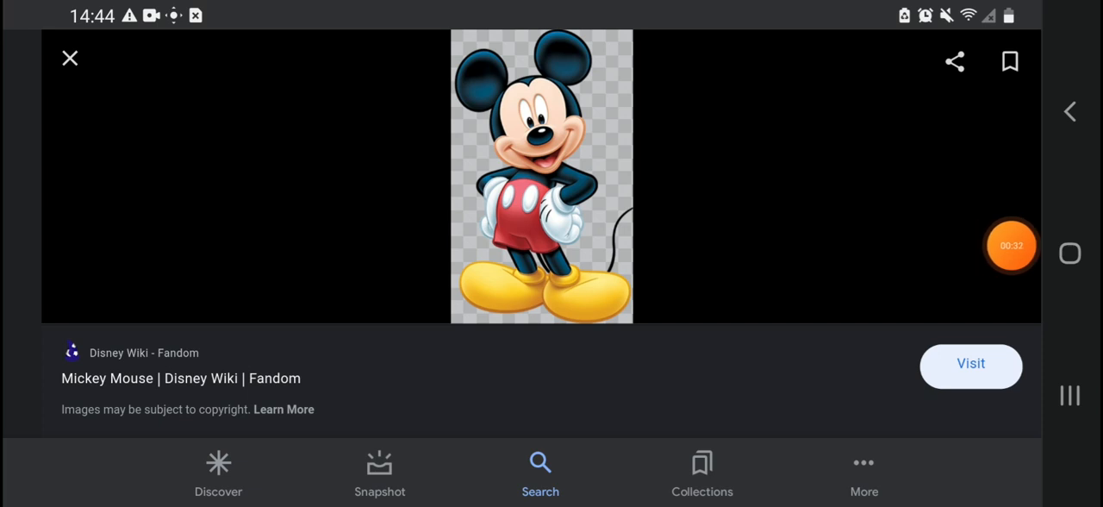
{"action": "left_click", "coordinate": [1010, 246]}
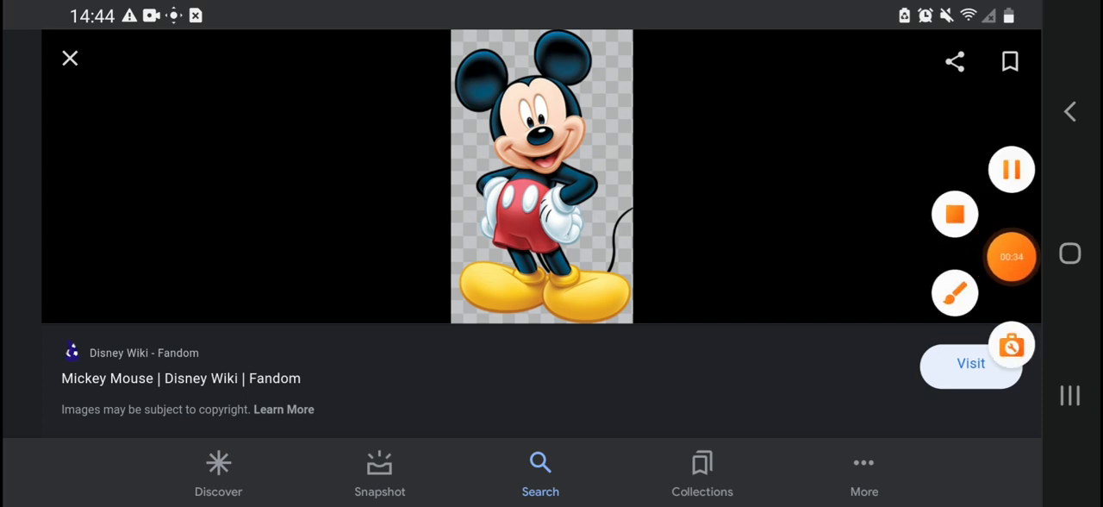